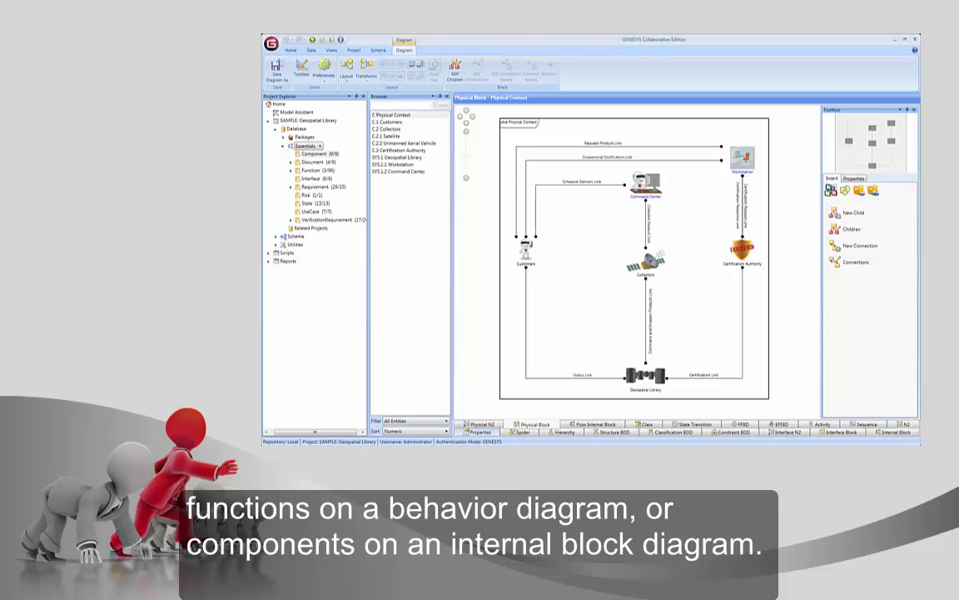
mouse_move(670, 200)
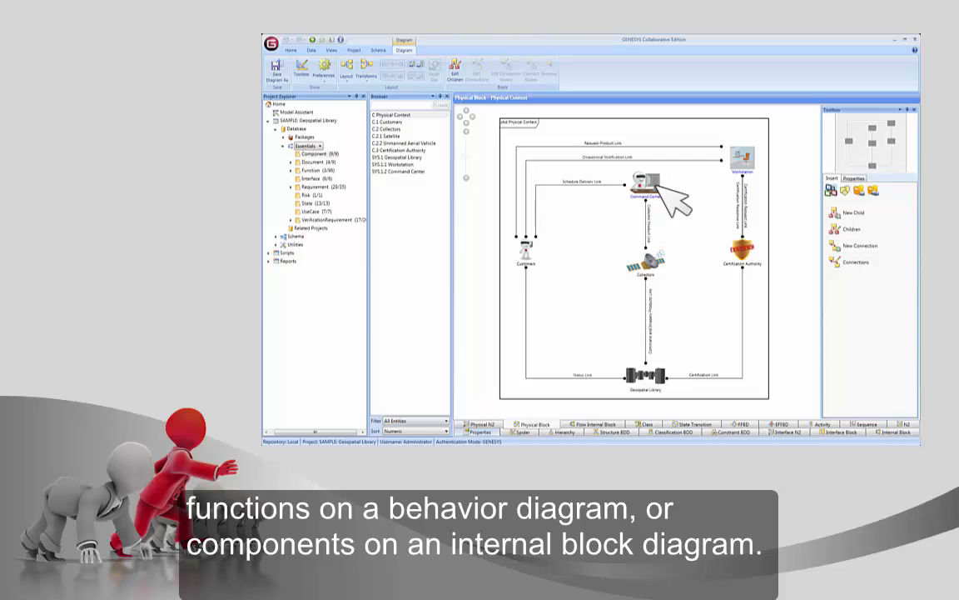
Drill into the node to reach the diagrams of _Perform System Context Functions.
double_click(646, 182)
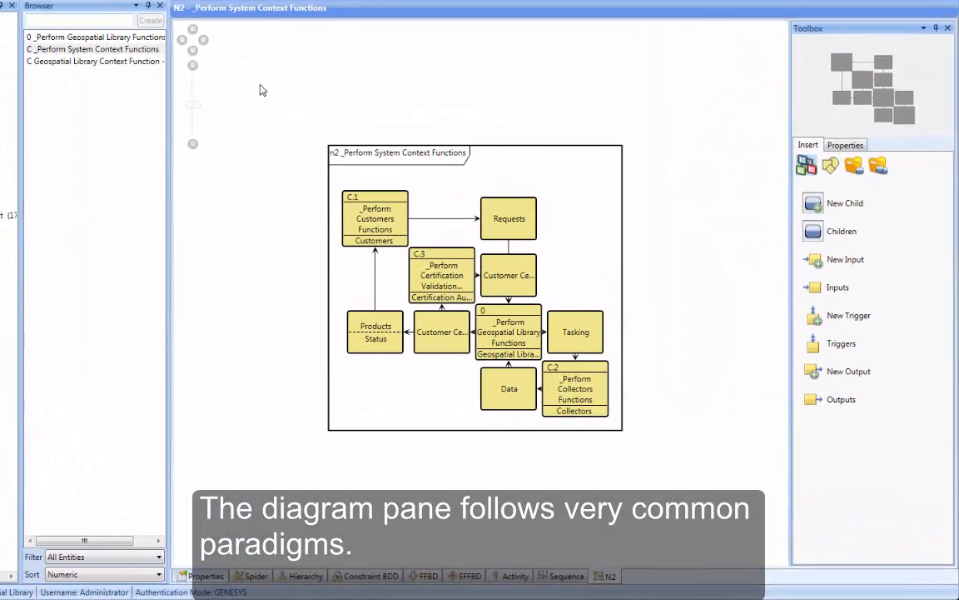
left_click(373, 218)
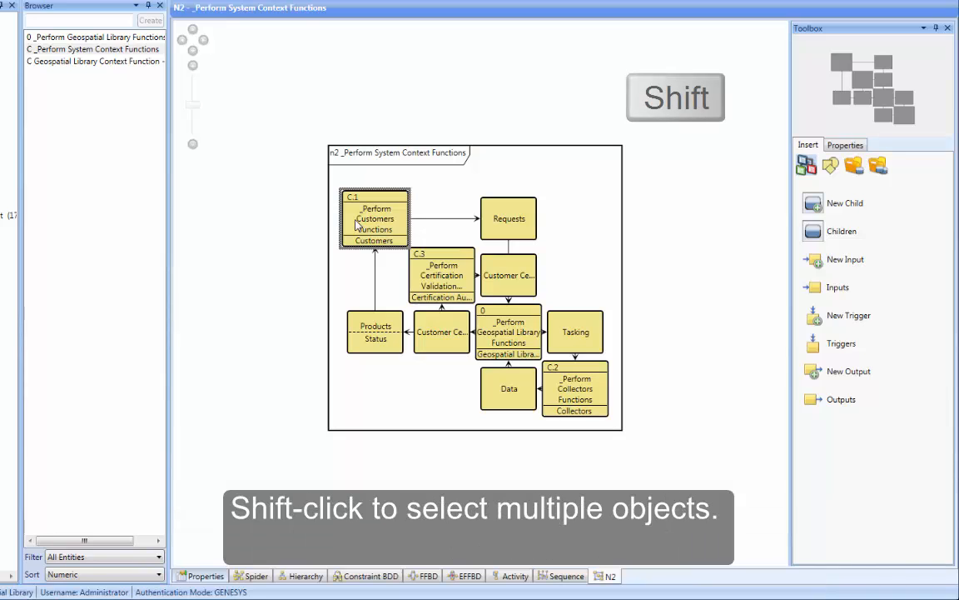
left_click(439, 276)
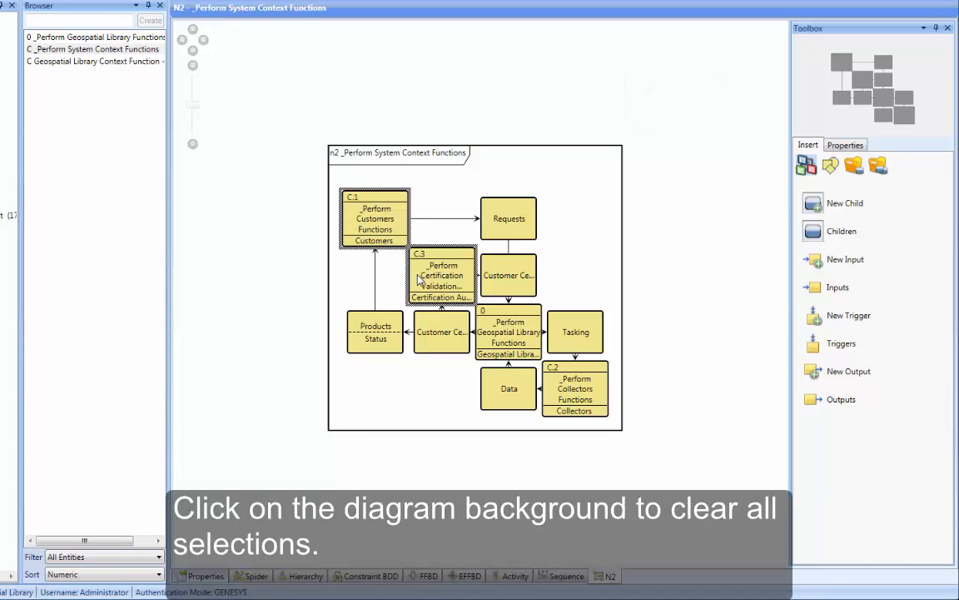
left_click(512, 175)
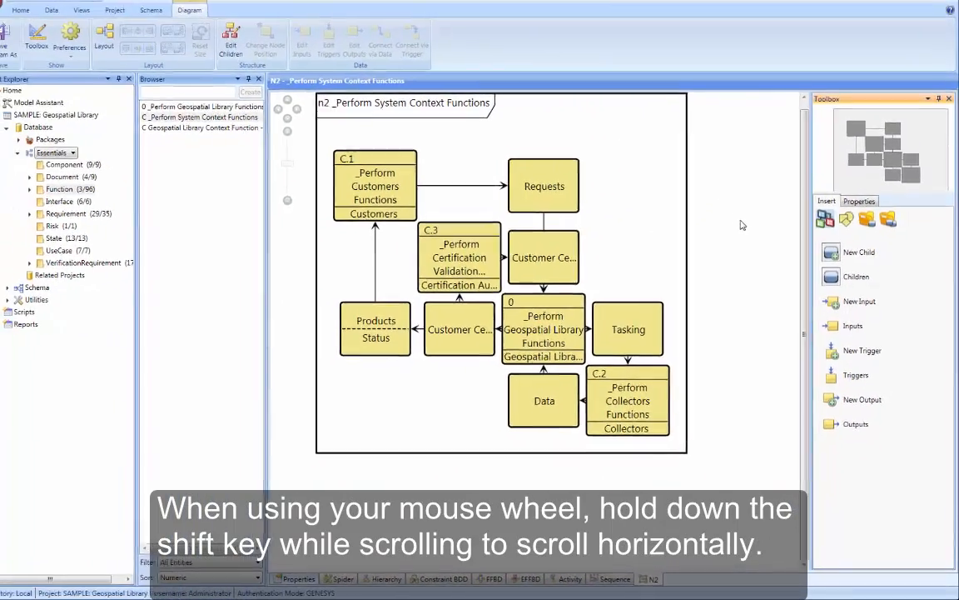
Show the Views ribbon, dock the Browser under Project Explorer, and launch the Activity diagram window.
left_click(103, 27)
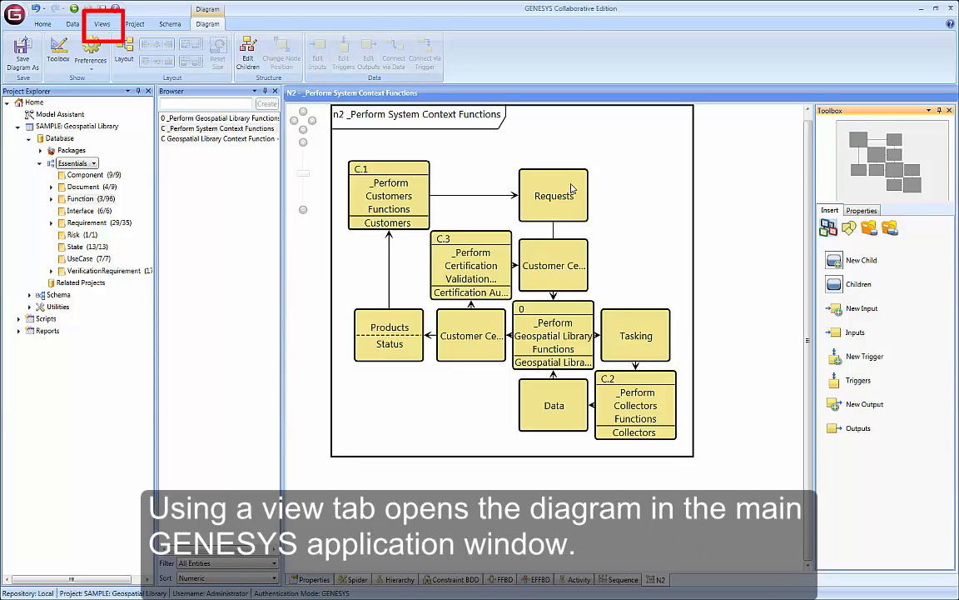
left_click(100, 25)
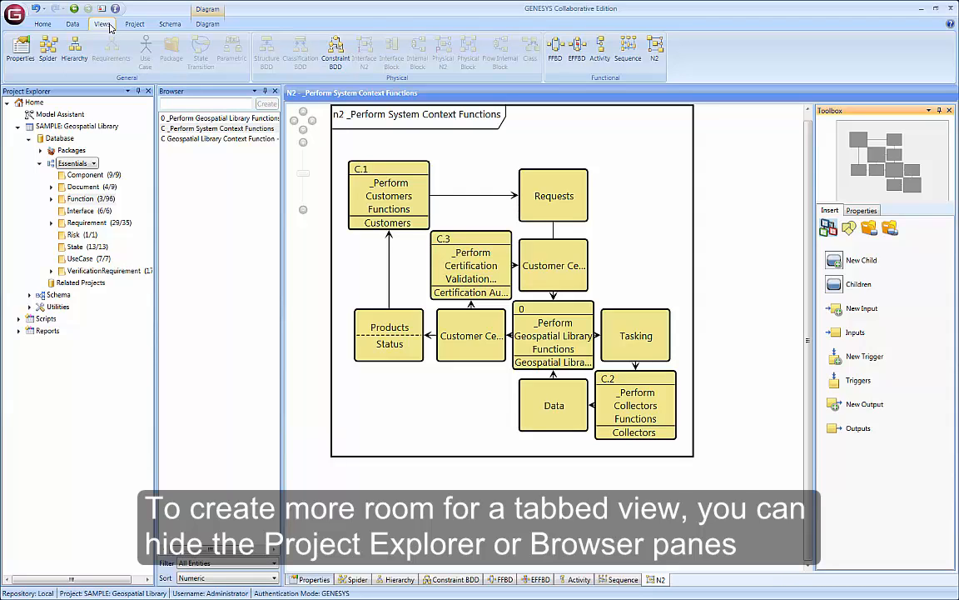
left_click(139, 90)
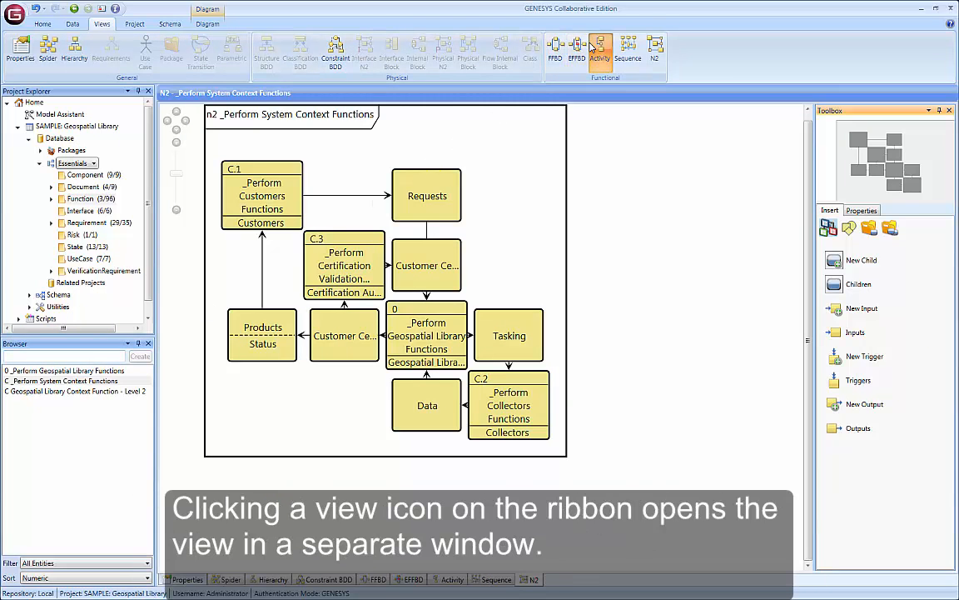
left_click(597, 47)
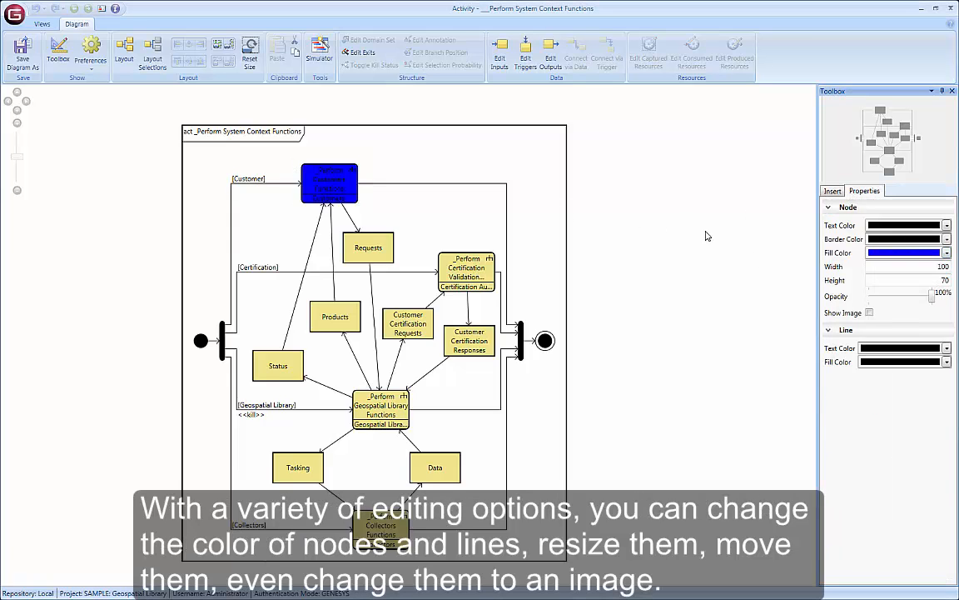
Adjust node formatting properties in the Activity window: blue fill, image display, auto-size to text.
left_click(466, 270)
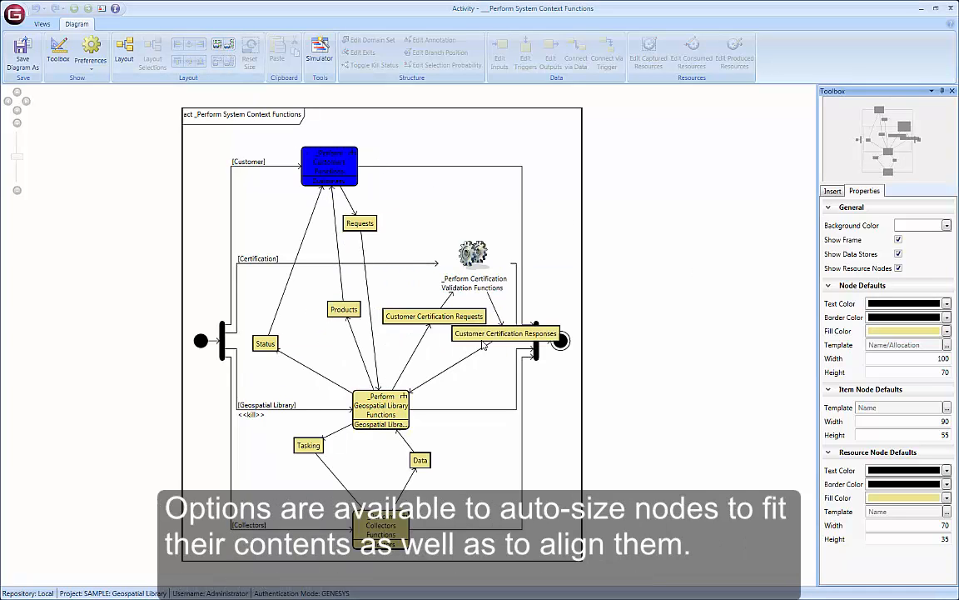
left_click(330, 165)
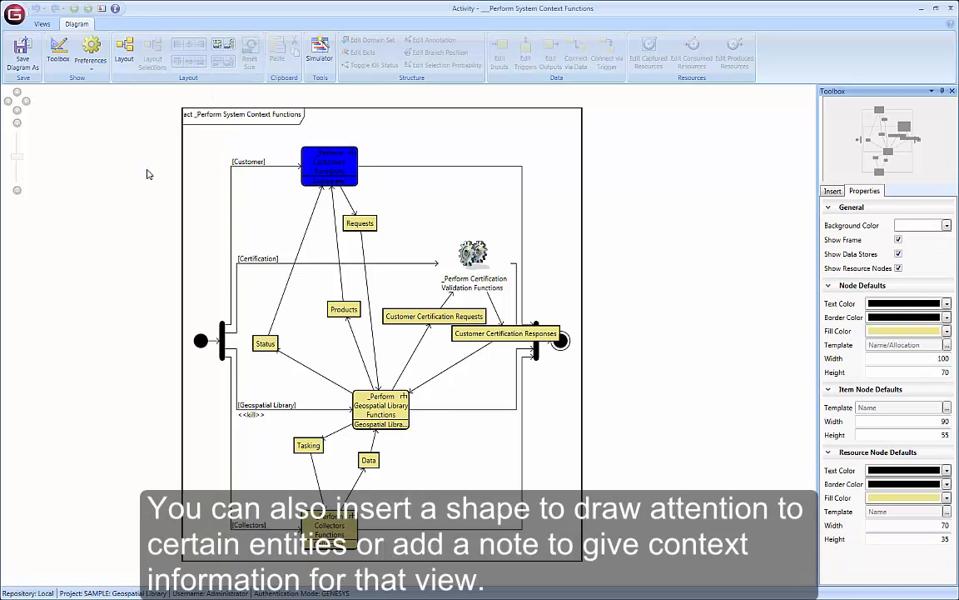
Insert a shape and a note reading 'This is my Activity Diagram' from the Toolbox.
left_click(833, 190)
type("T")
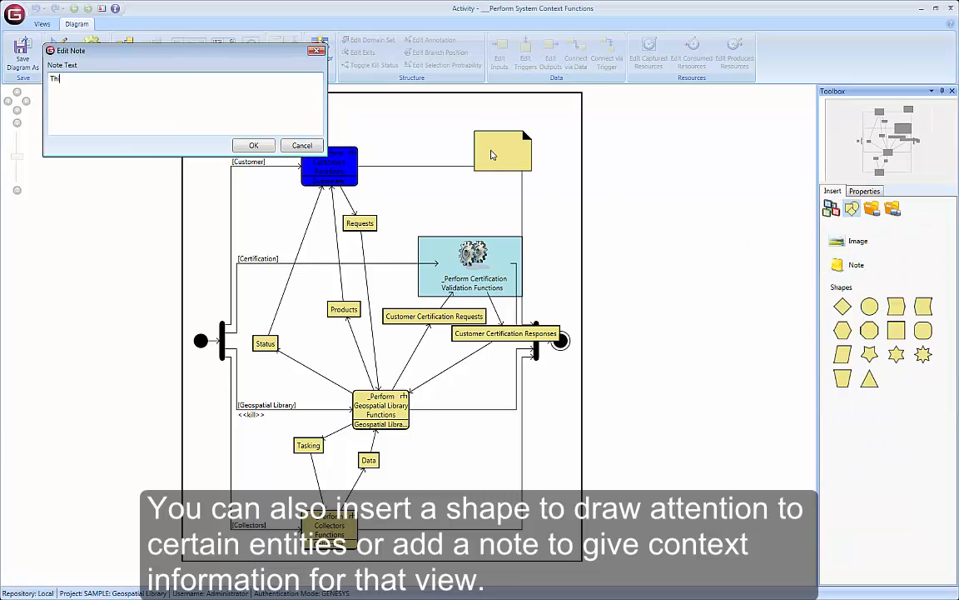
type("his is my Activity Diagram")
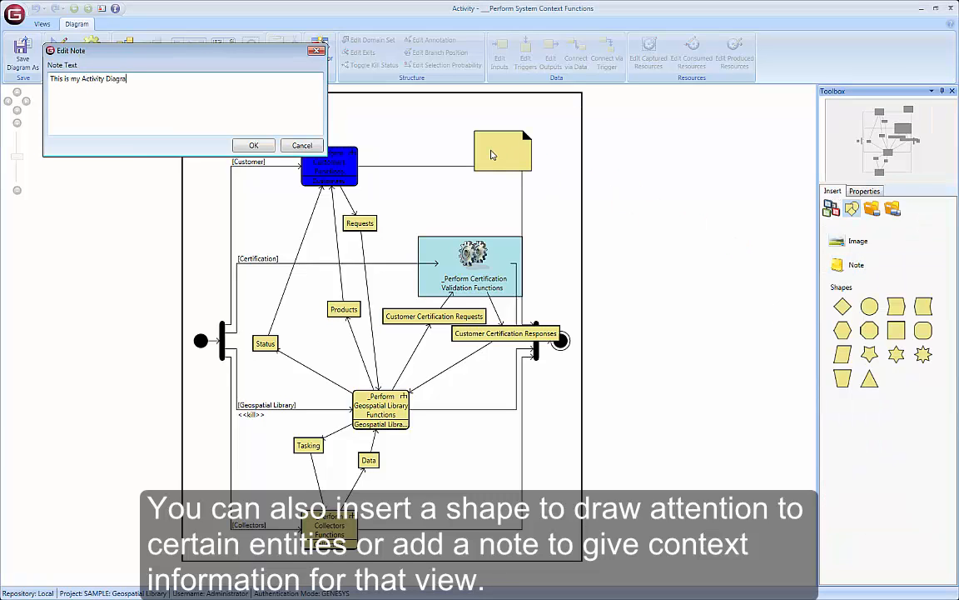
left_click(253, 144)
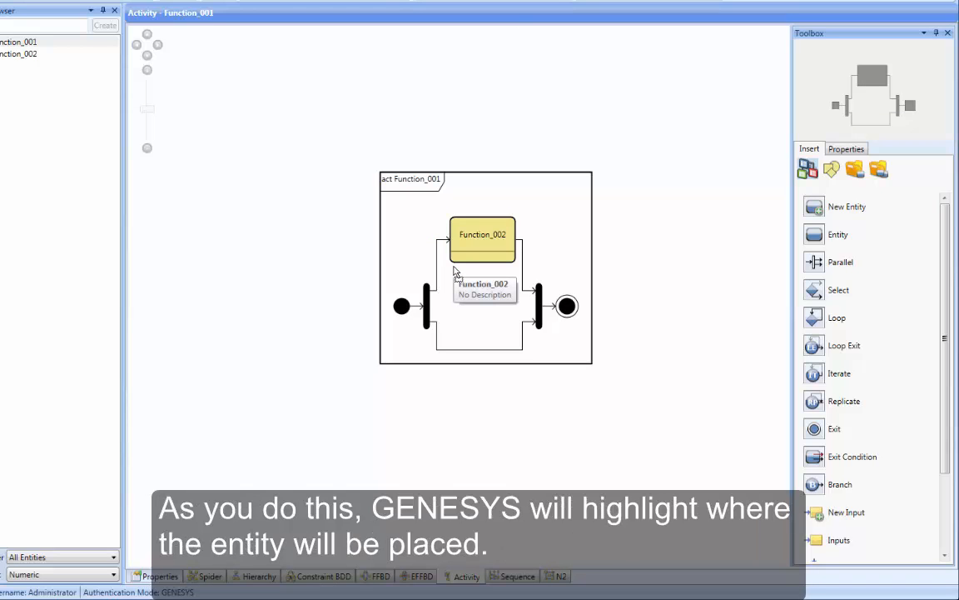
mouse_move(464, 270)
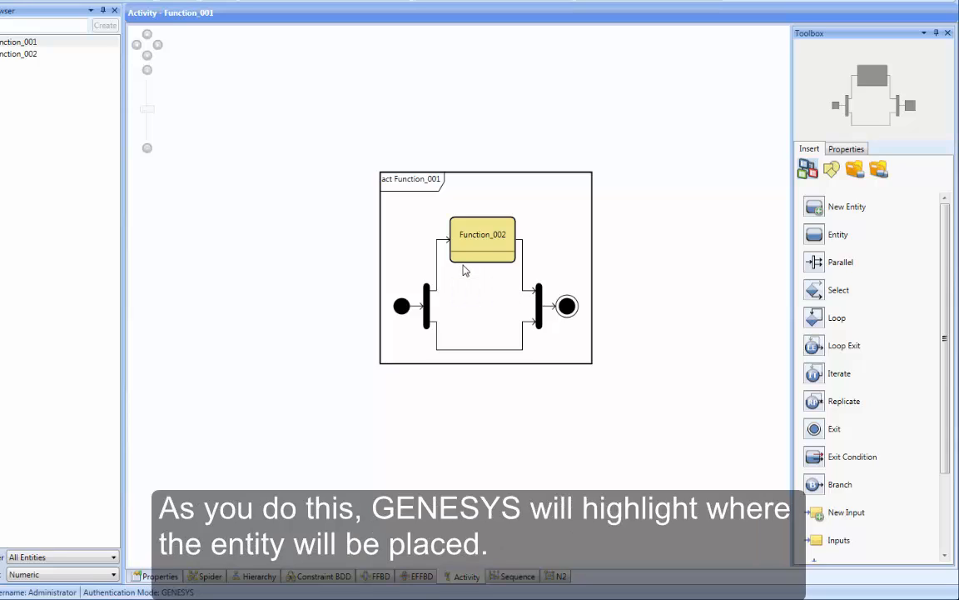
mouse_move(487, 260)
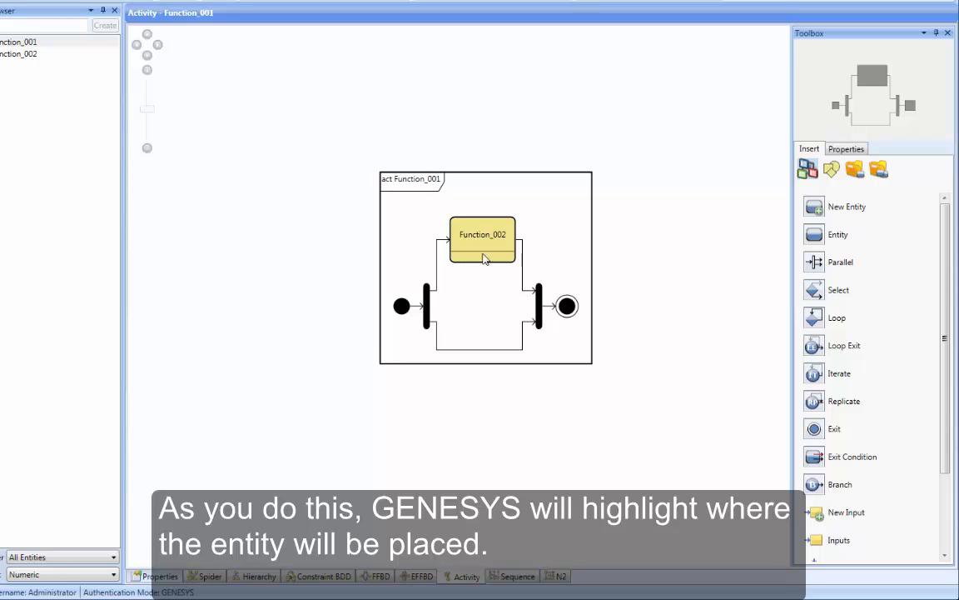
List the Toolbox entity classes to begin a New Function named Function_003.
left_click(855, 170)
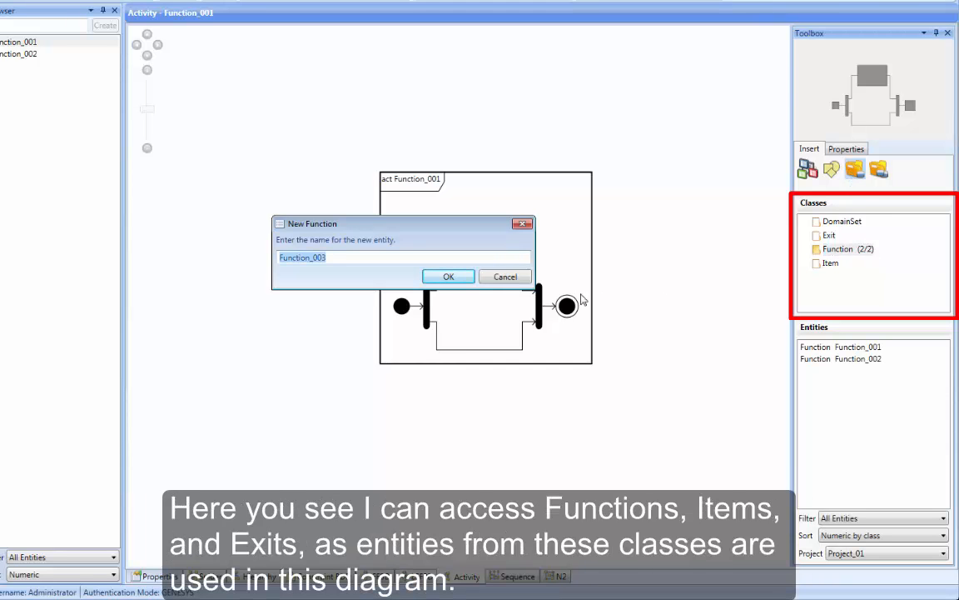
Confirm Function_003 so it joins Function_001 and Function_002 in the project.
left_click(448, 276)
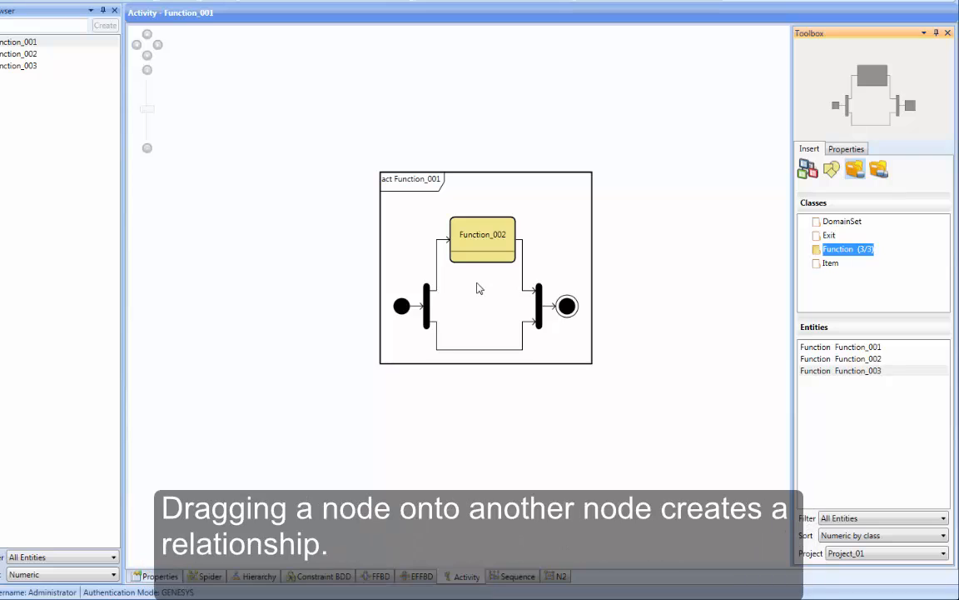
mouse_move(830, 376)
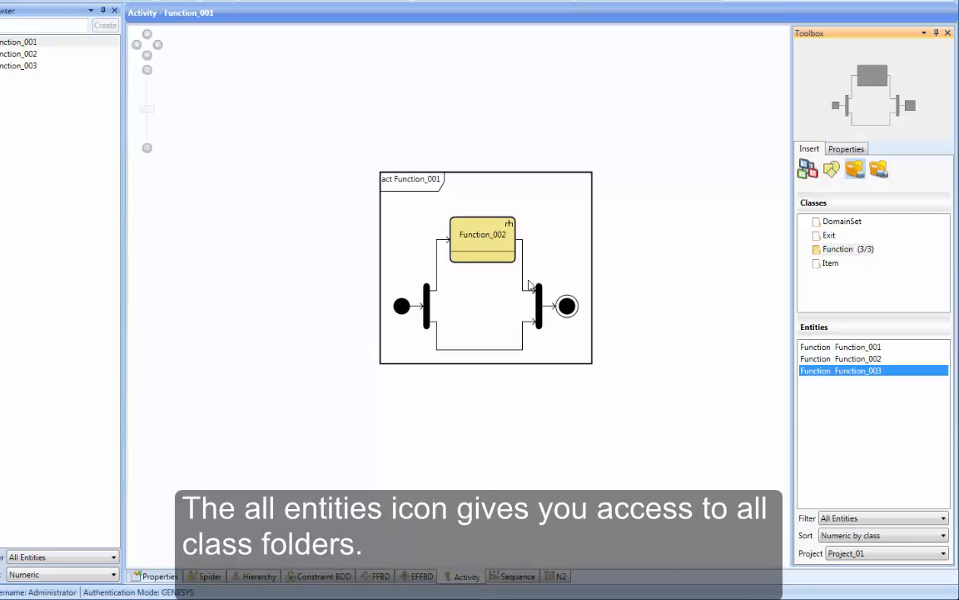
Show every entity class folder, then the diagram background's command menu with rename, renumber and arrange.
left_click(881, 170)
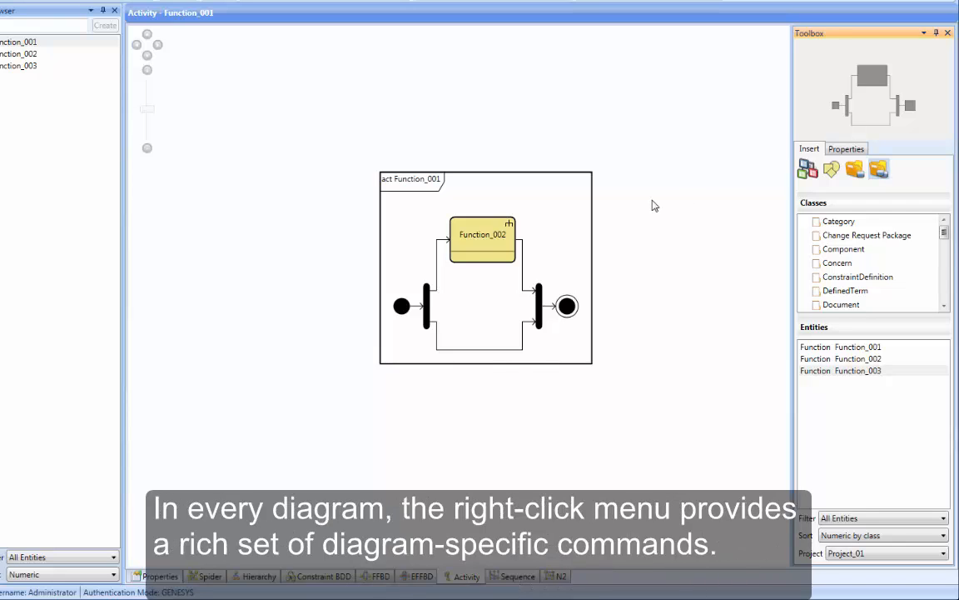
right_click(653, 207)
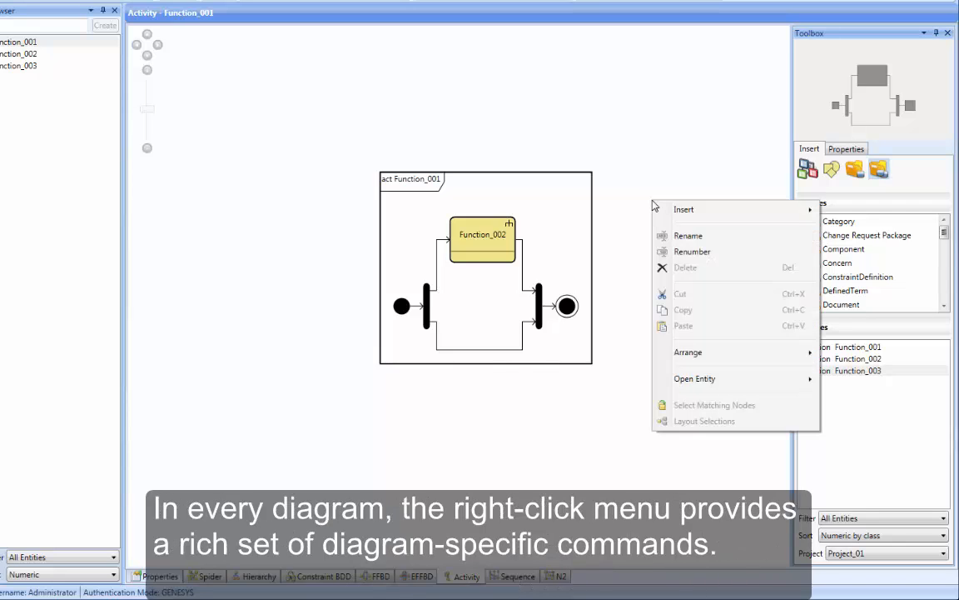